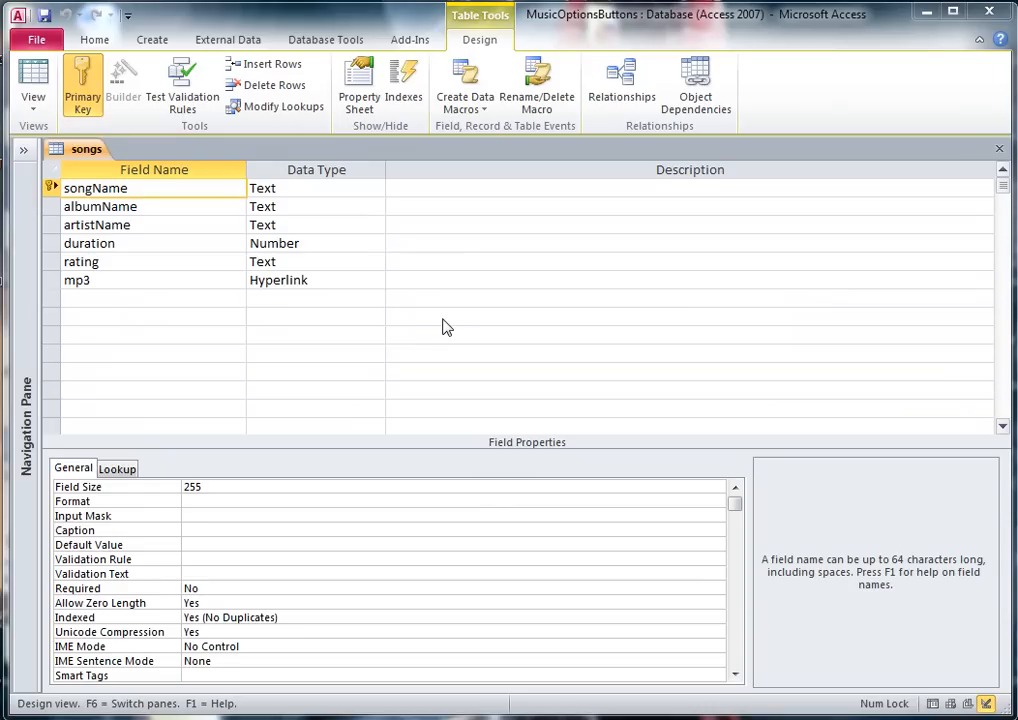
pyautogui.moveTo(172, 288)
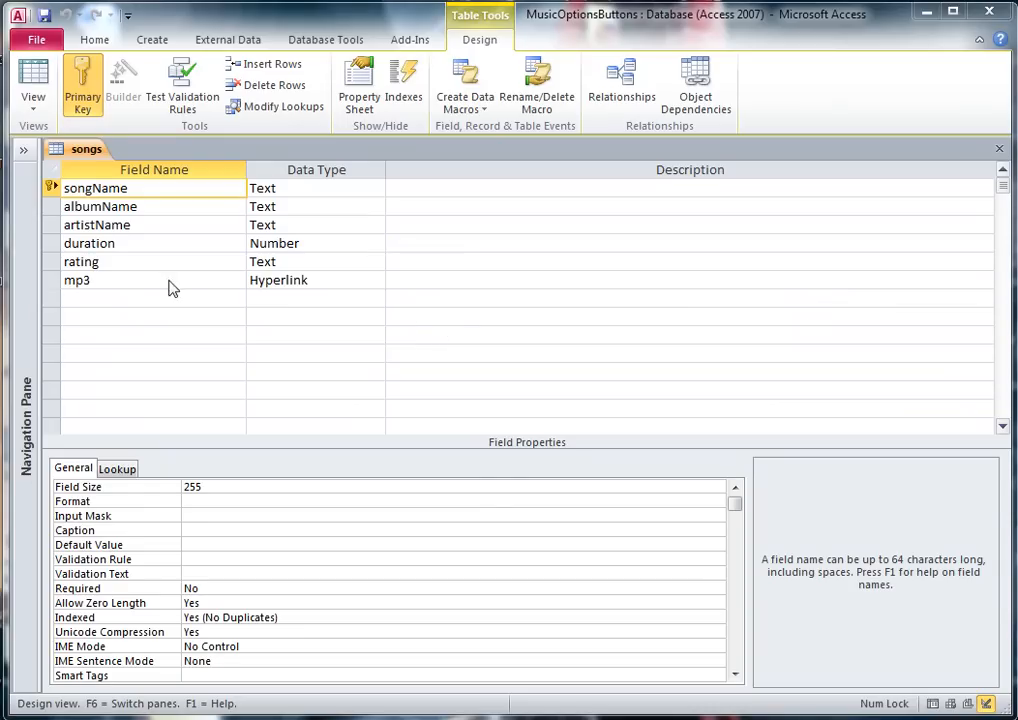
pyautogui.moveTo(270, 276)
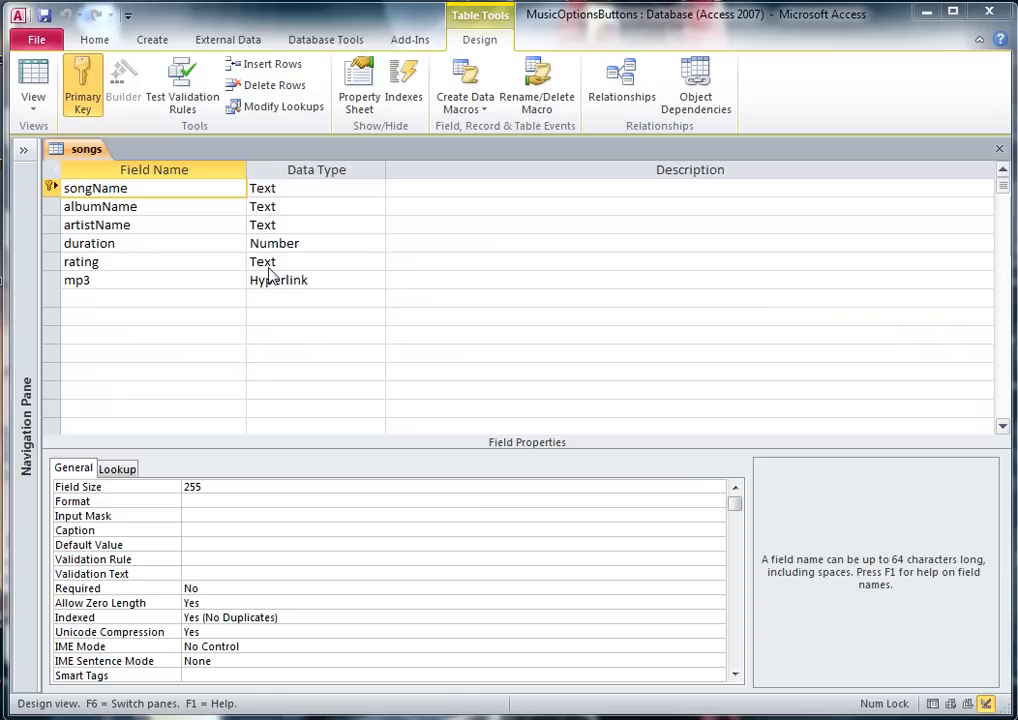
pyautogui.moveTo(92, 292)
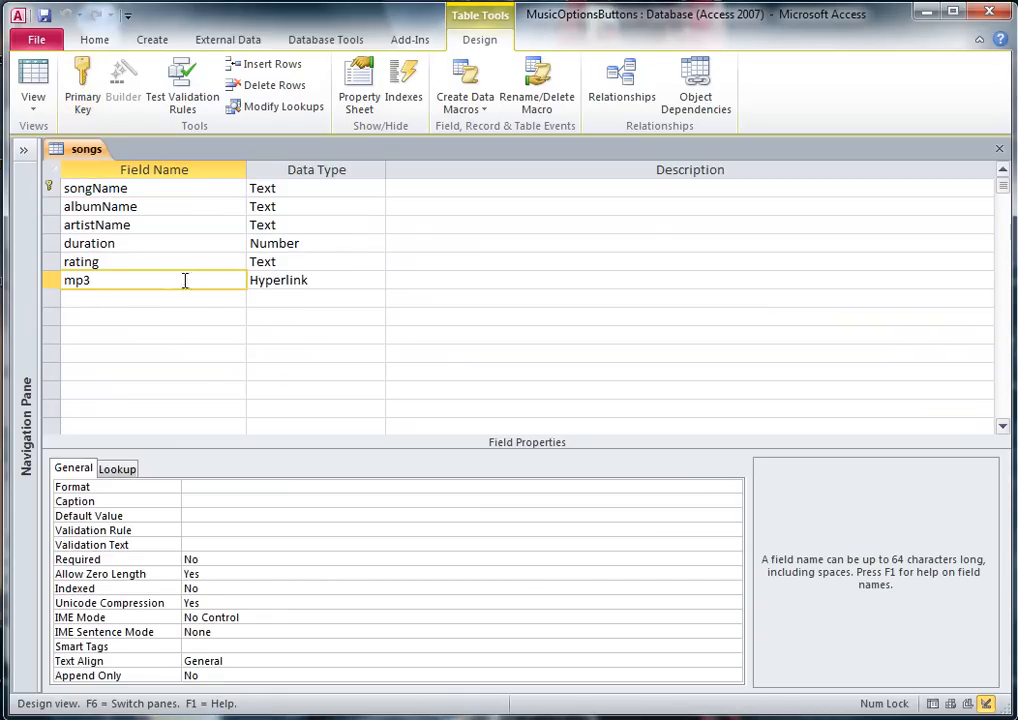
# - Check that the songs table's mp3 field uses the Hyperlink data type
pyautogui.click(300, 280)
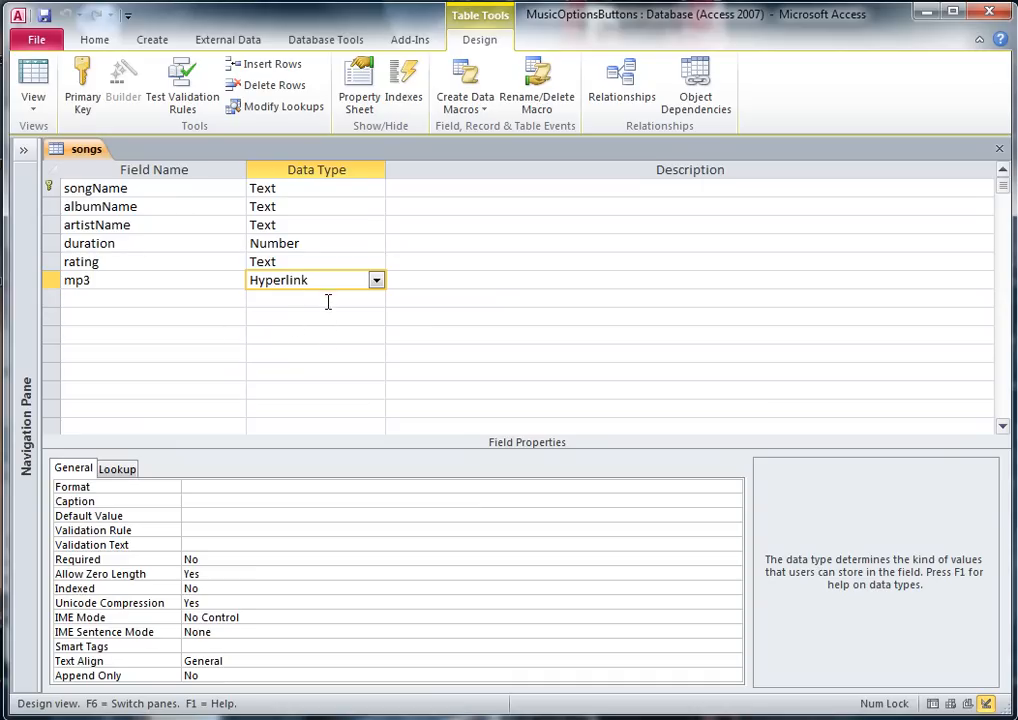
pyautogui.click(316, 296)
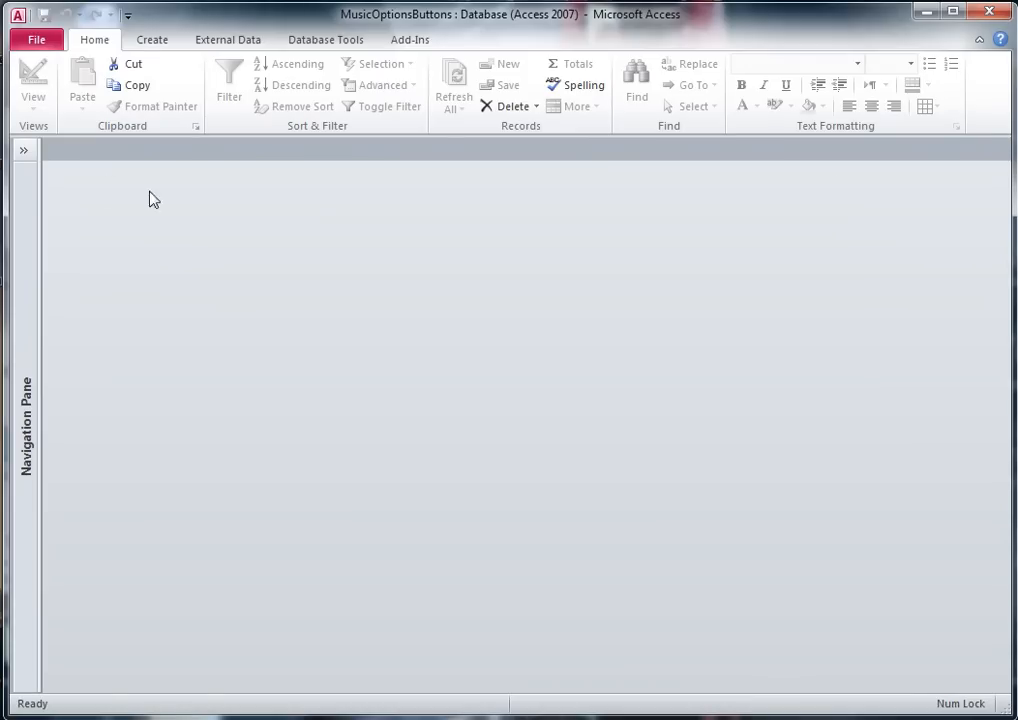
# - Open the songs form in Form View from the Navigation Pane
pyautogui.click(24, 148)
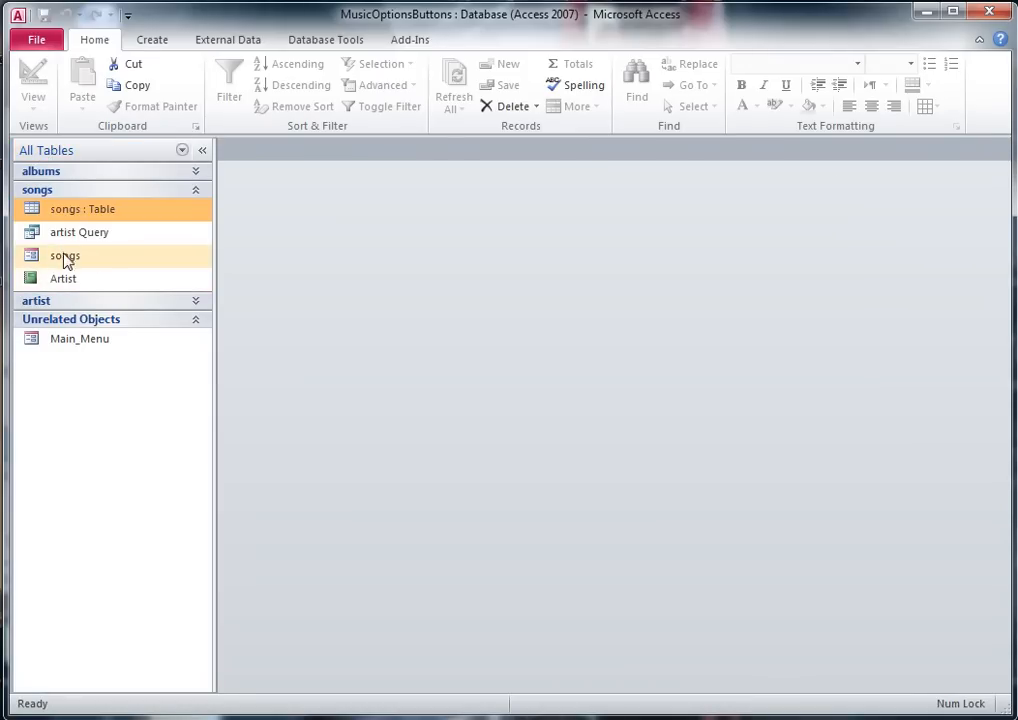
pyautogui.doubleClick(64, 256)
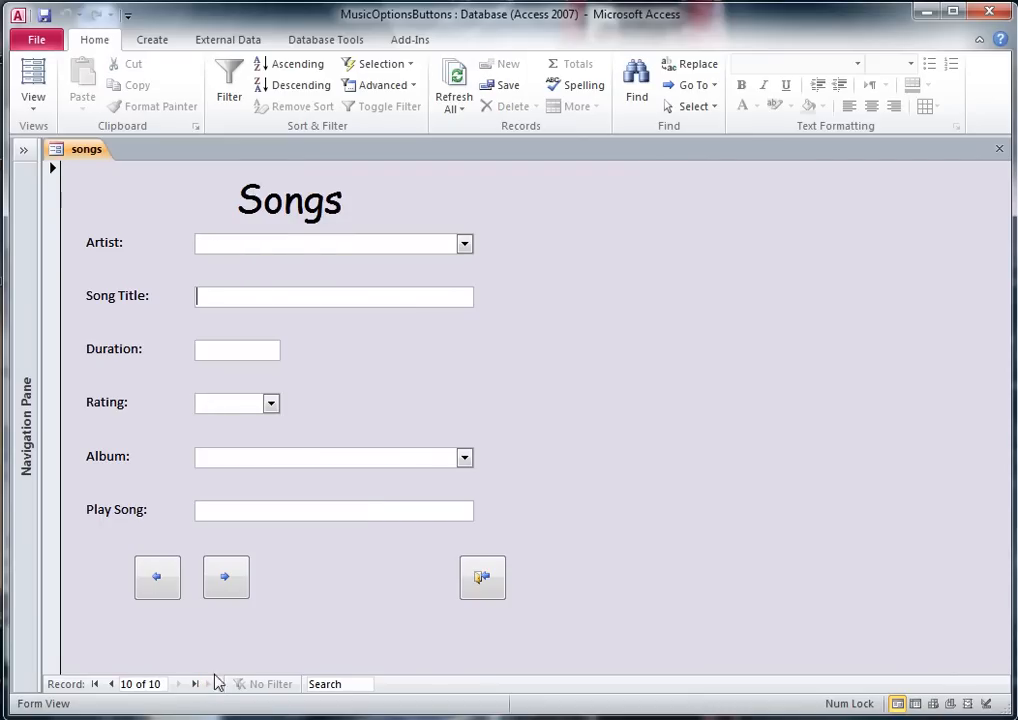
pyautogui.moveTo(492, 426)
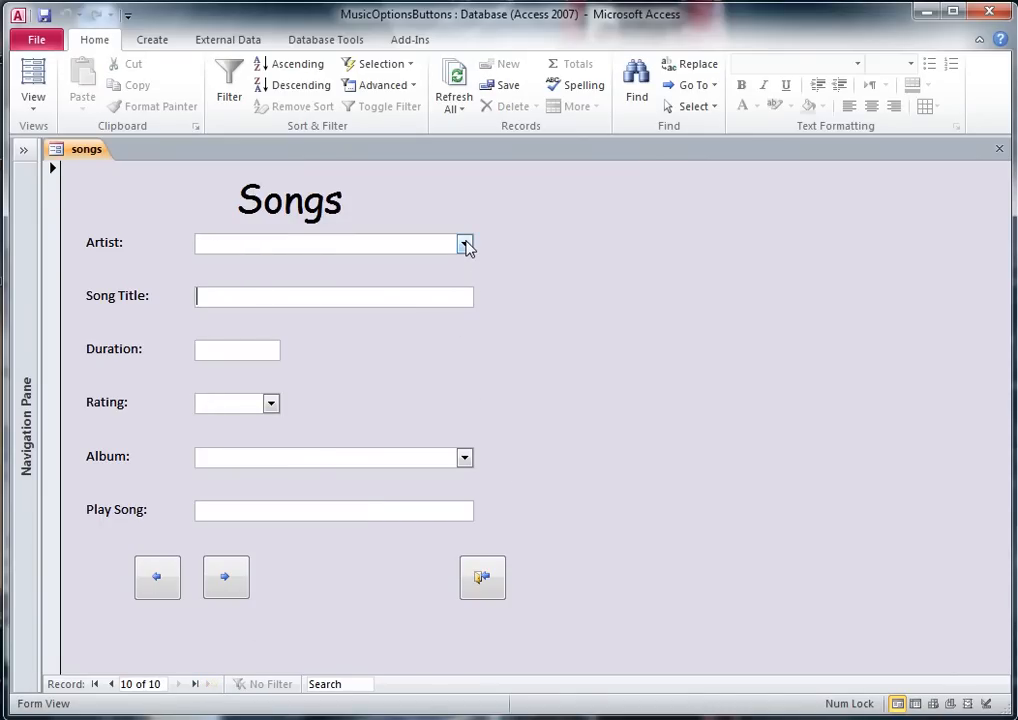
# - Enter artist Blondie, song title Sunday Girl and a five-star rating
pyautogui.click(464, 244)
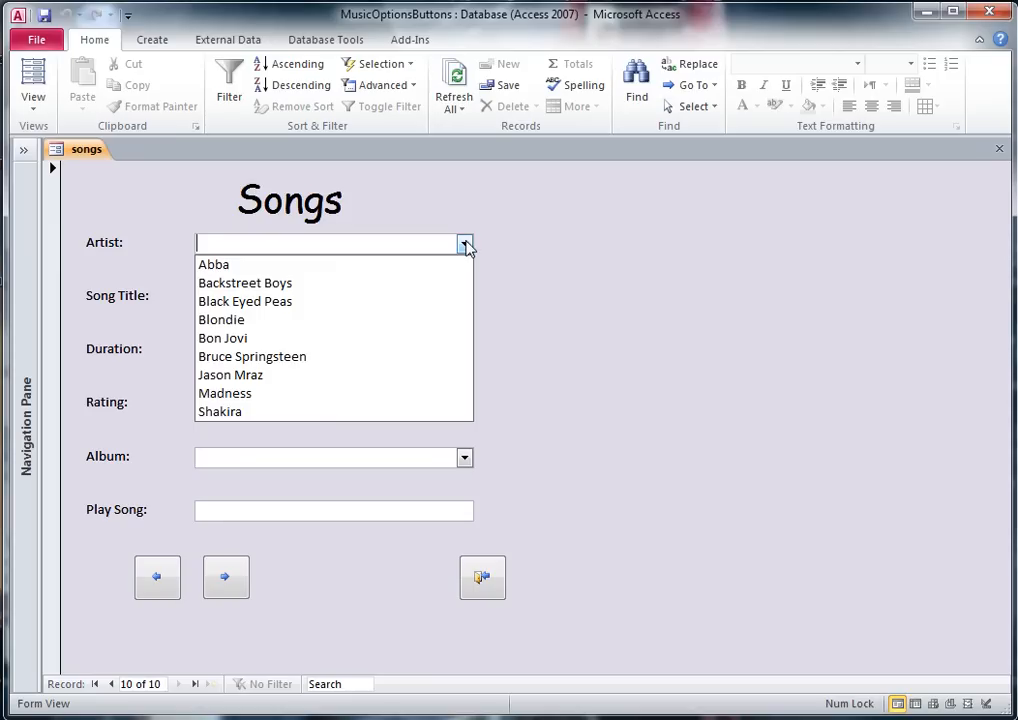
pyautogui.moveTo(220, 320)
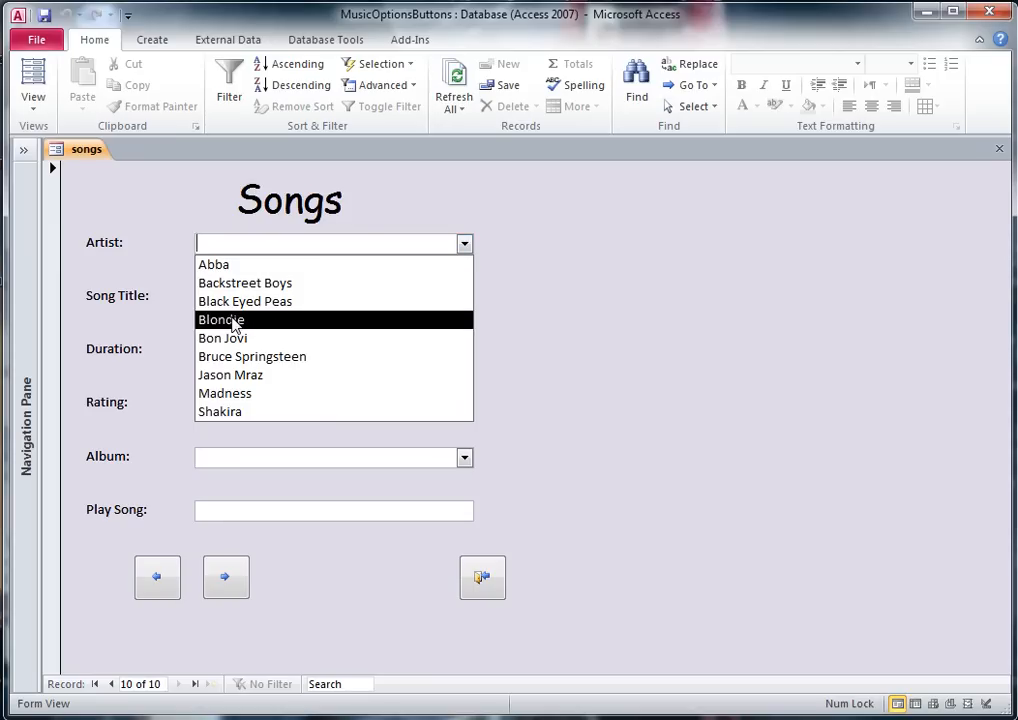
pyautogui.click(220, 320)
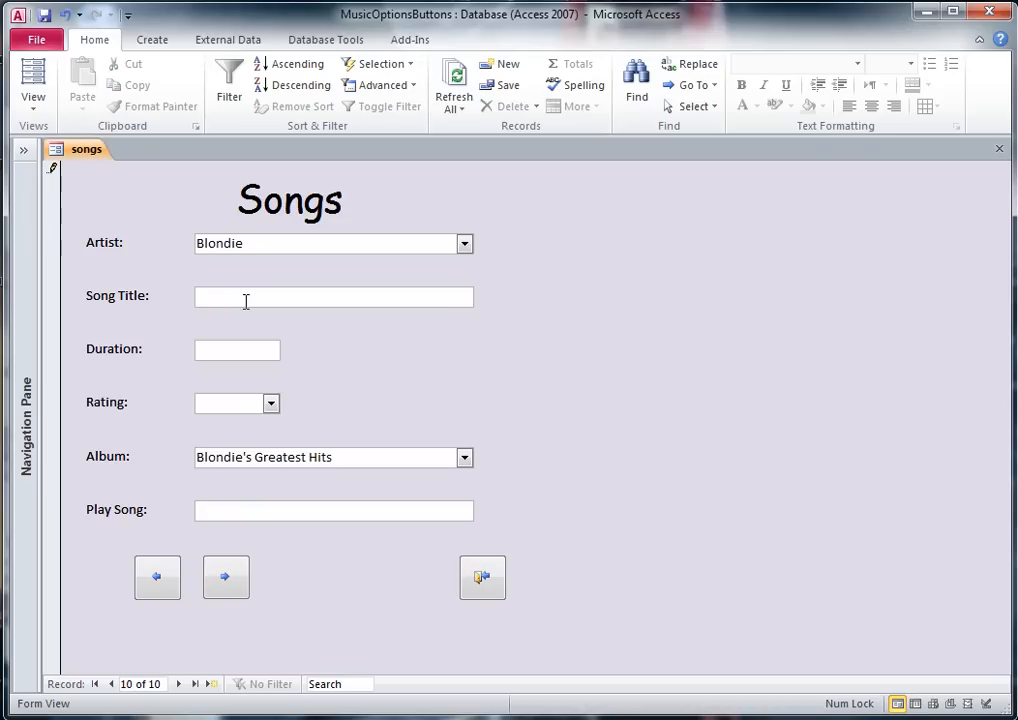
pyautogui.write('Sunday')
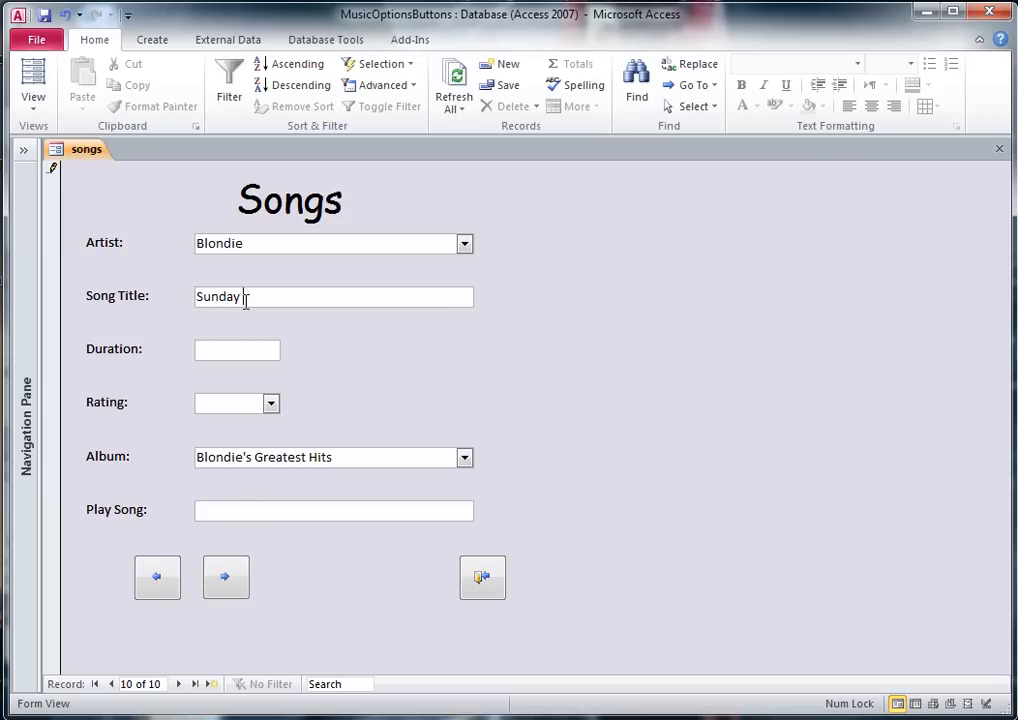
pyautogui.write('Girl')
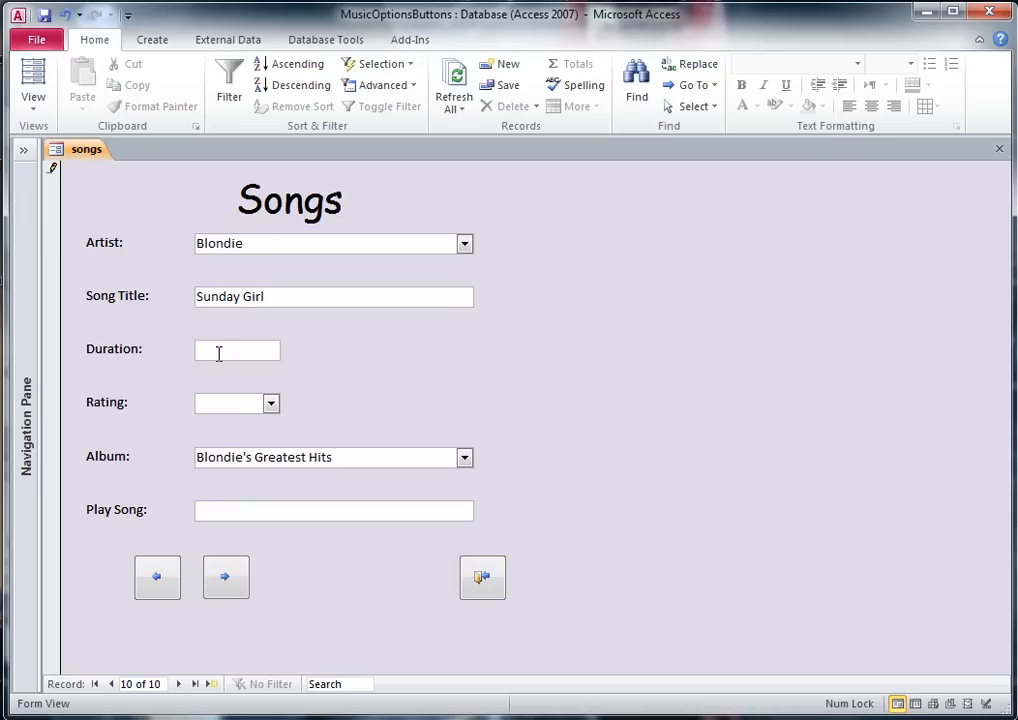
pyautogui.click(272, 404)
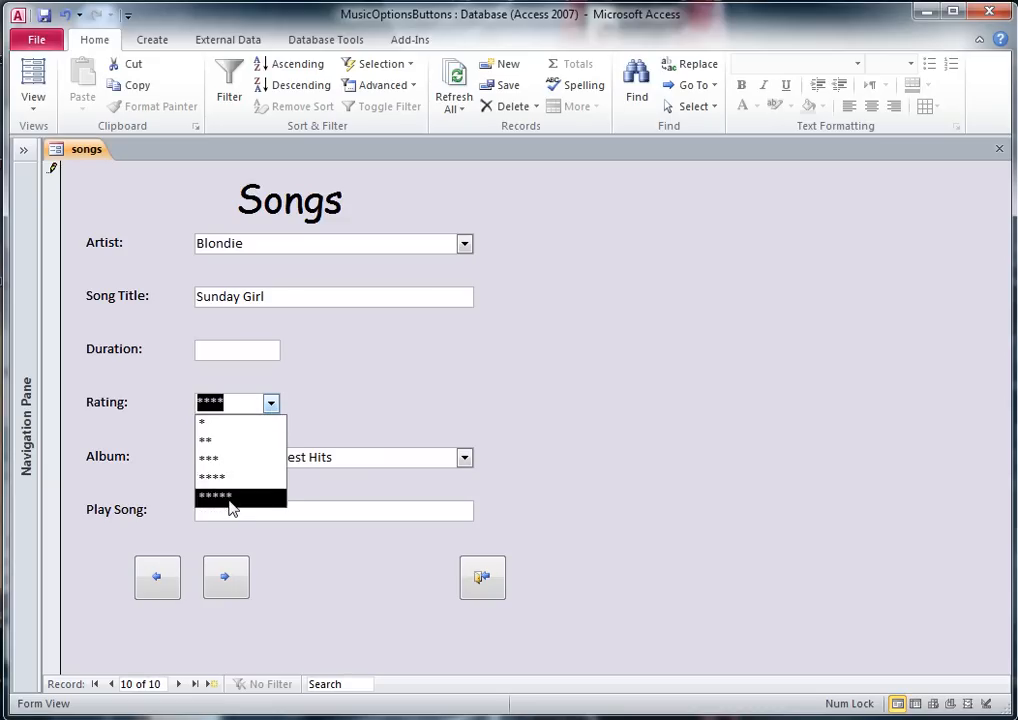
pyautogui.click(210, 476)
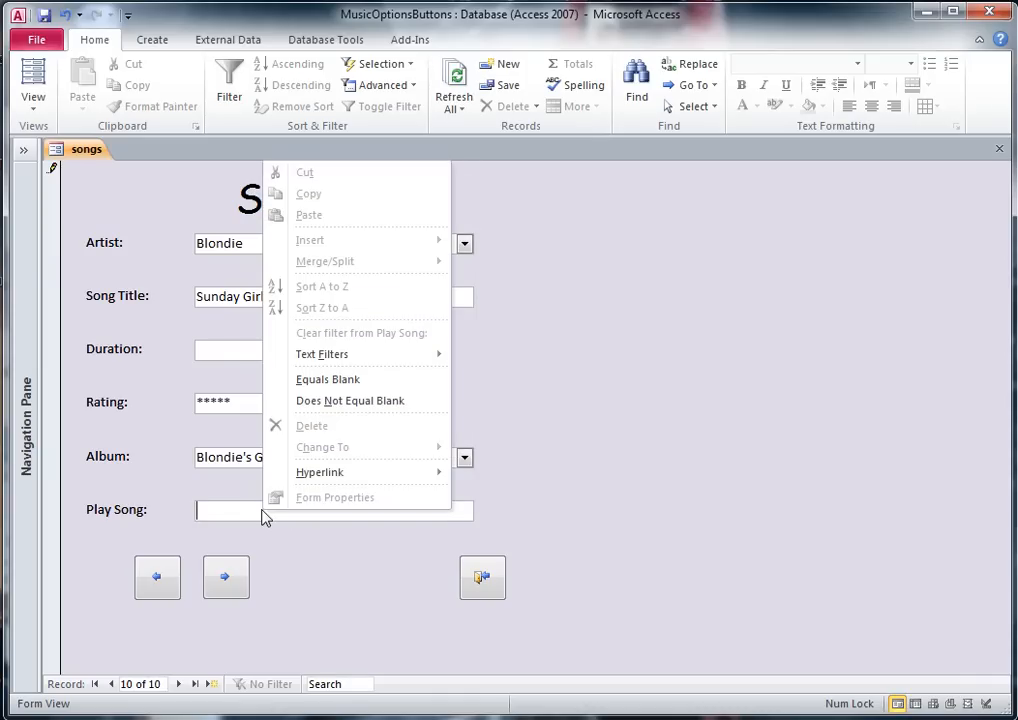
pyautogui.moveTo(332, 472)
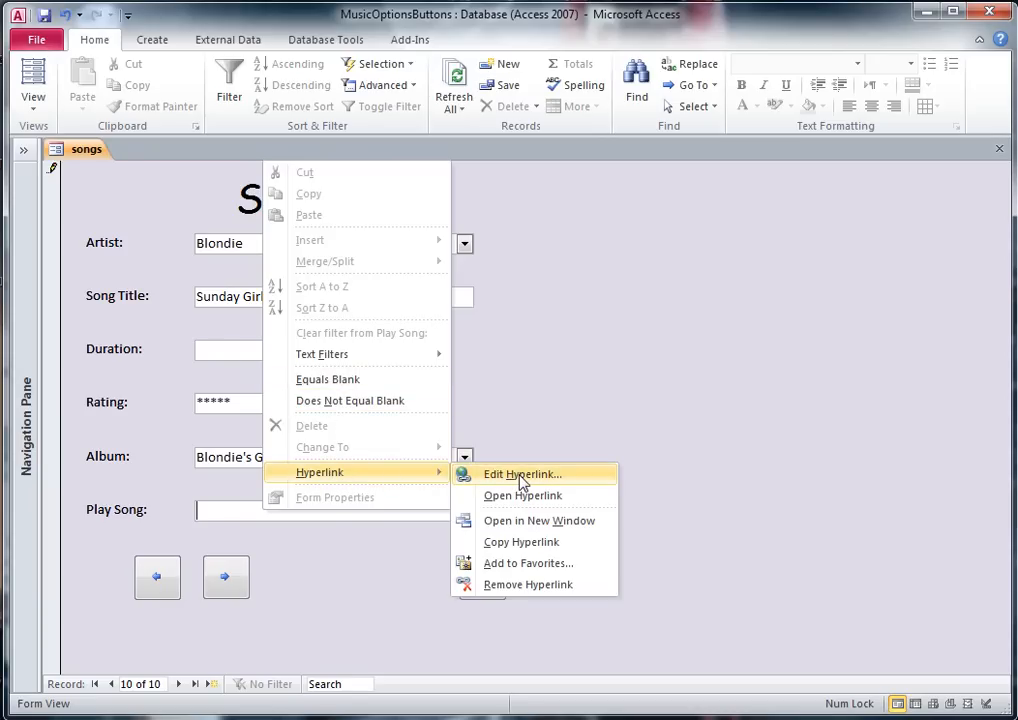
# - Begin editing the Play Song field's hyperlink via Edit Hyperlink
pyautogui.click(522, 474)
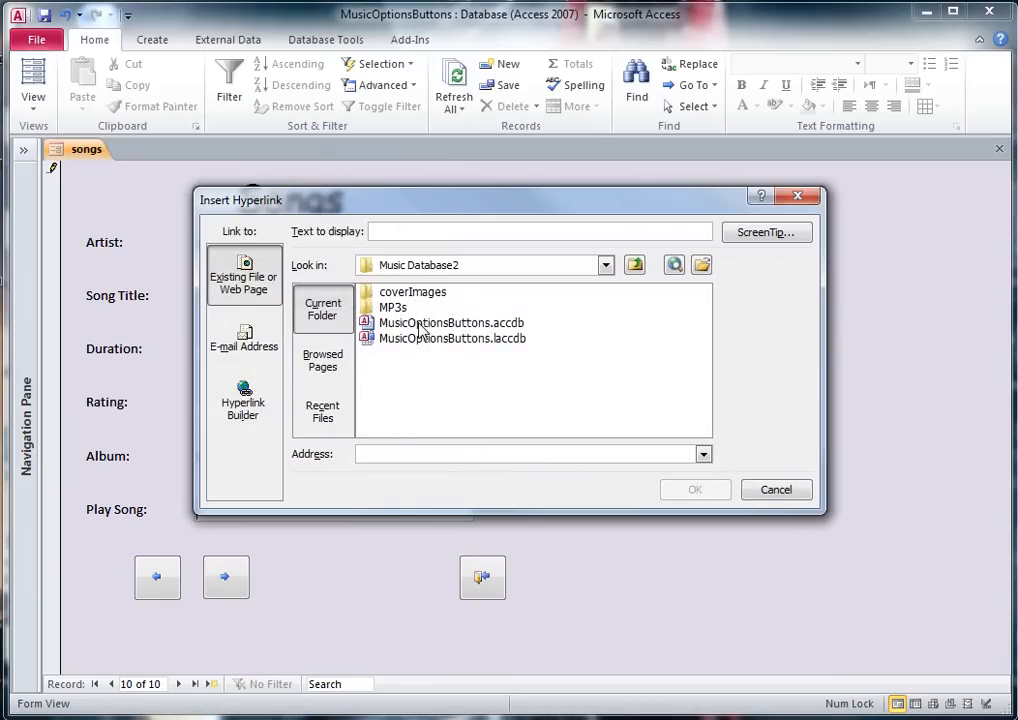
pyautogui.moveTo(430, 344)
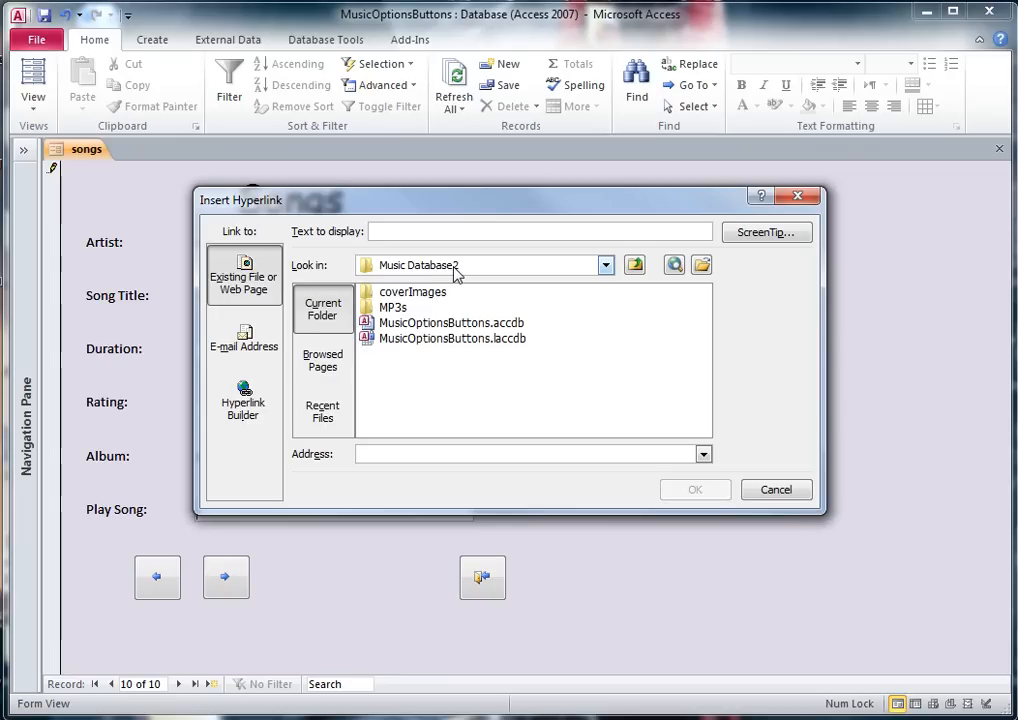
pyautogui.moveTo(400, 336)
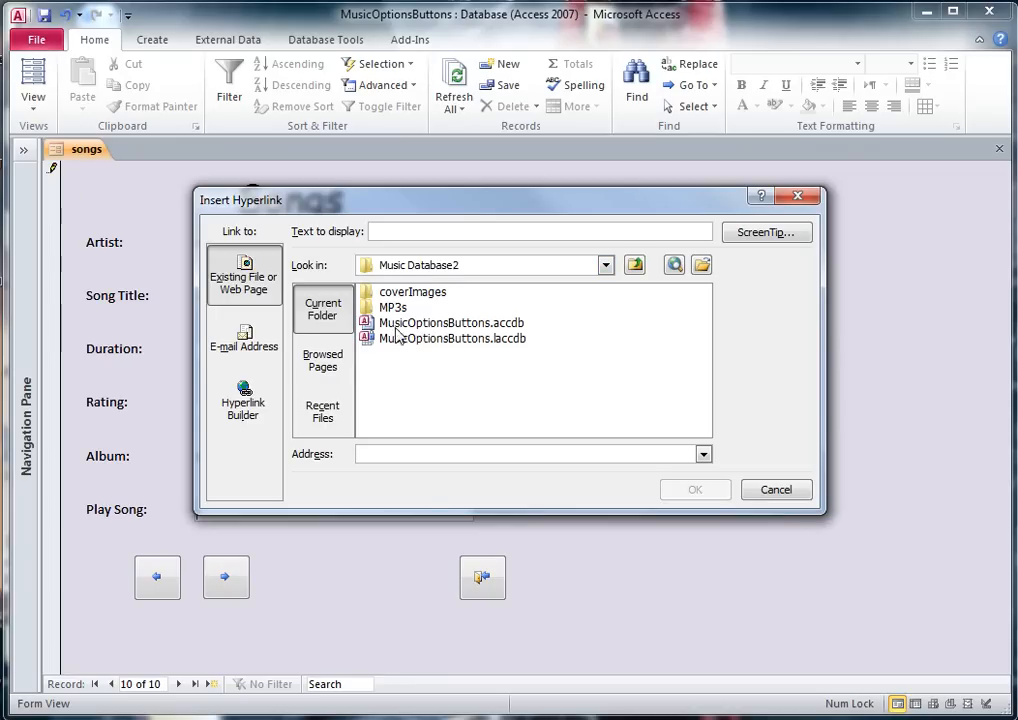
pyautogui.moveTo(424, 296)
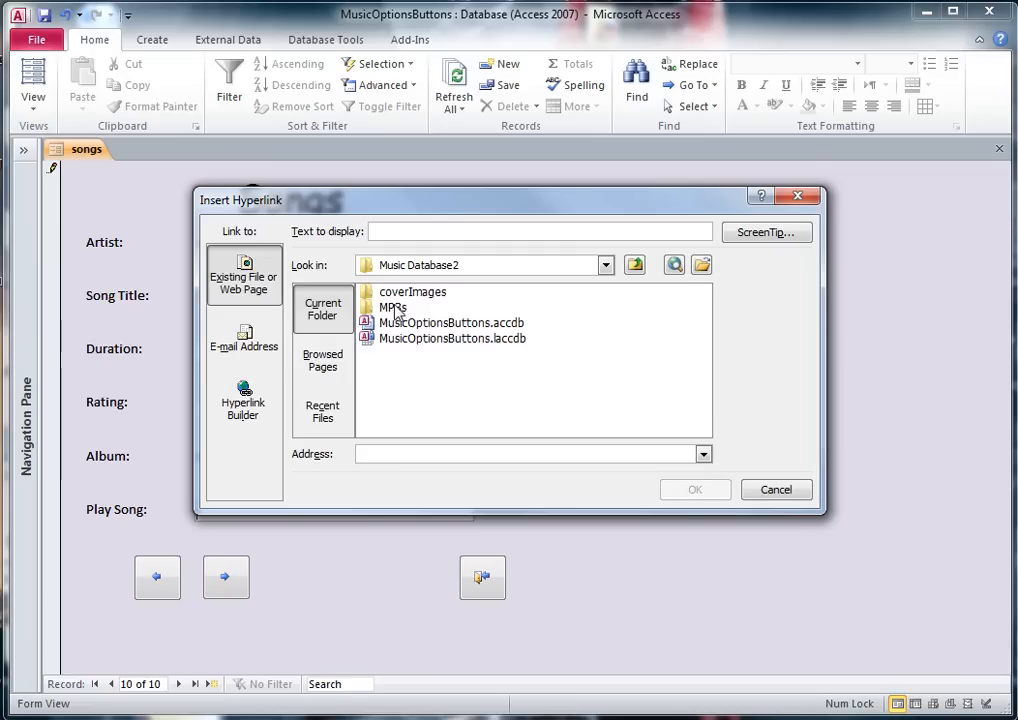
# - Link the Play Song field to MP3s\Sunday Girl.mp3
pyautogui.doubleClick(390, 308)
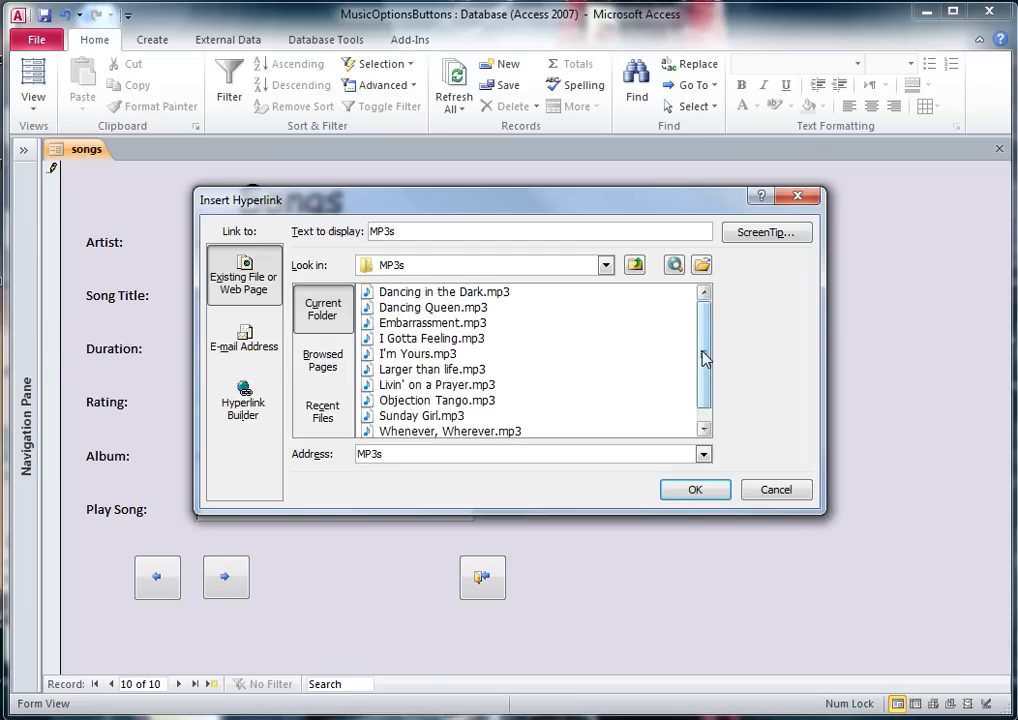
pyautogui.click(420, 414)
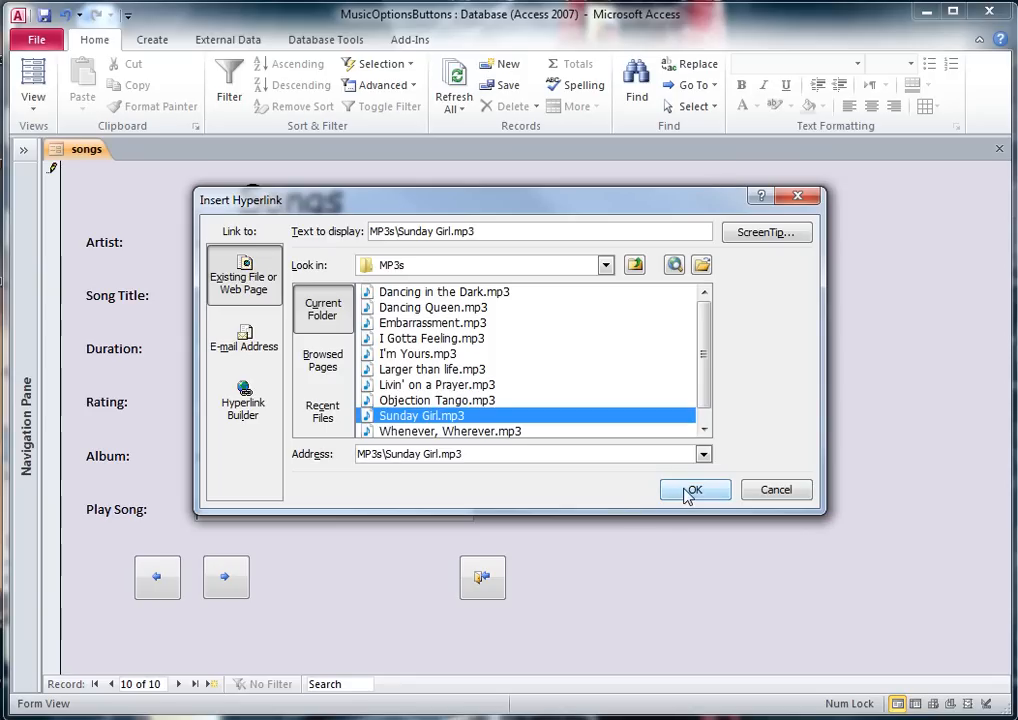
pyautogui.click(696, 490)
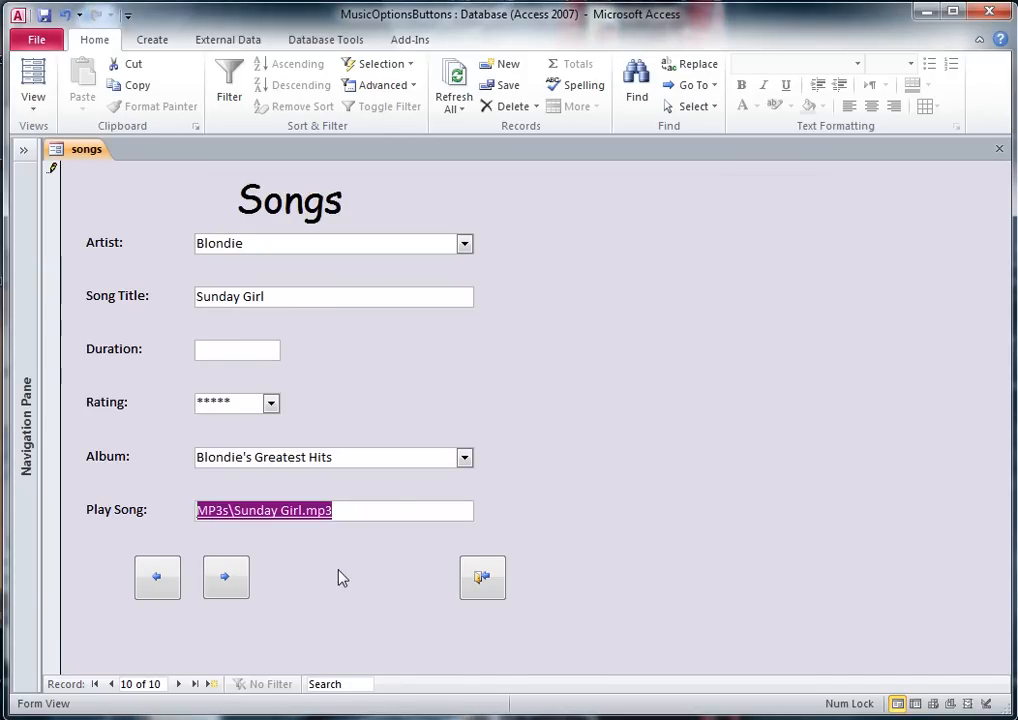
pyautogui.moveTo(224, 500)
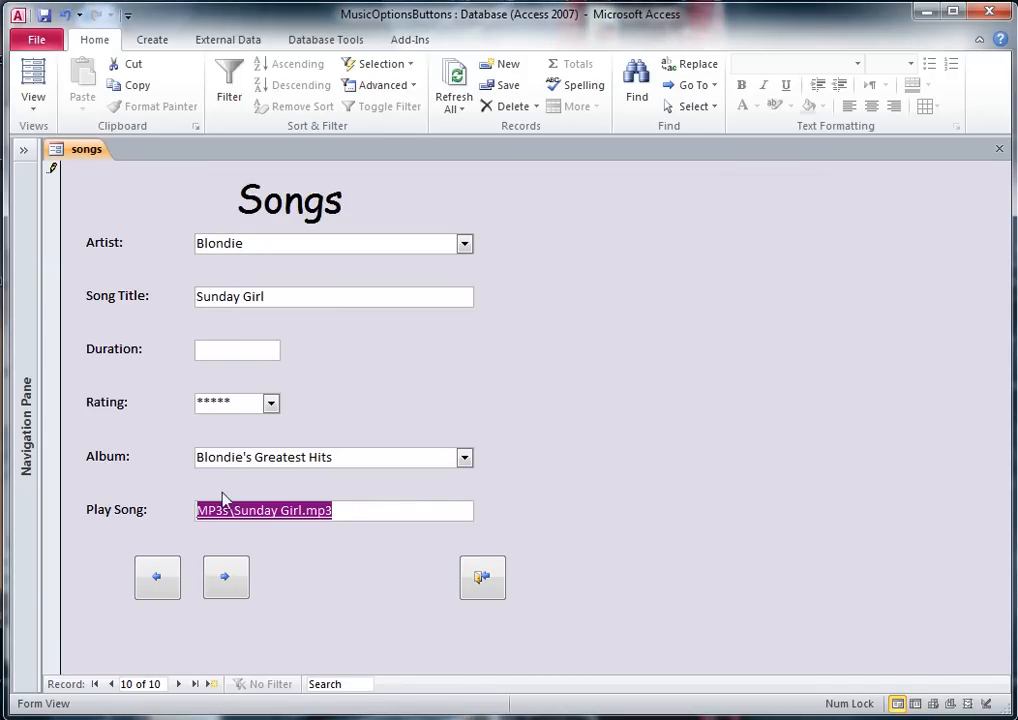
pyautogui.moveTo(450, 384)
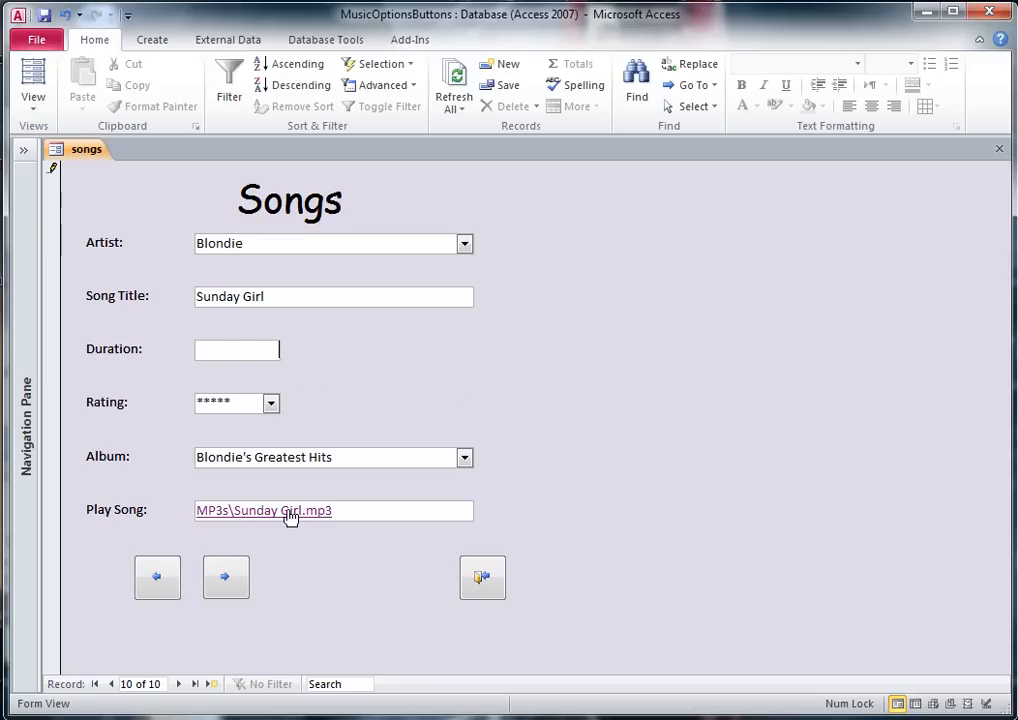
pyautogui.moveTo(290, 520)
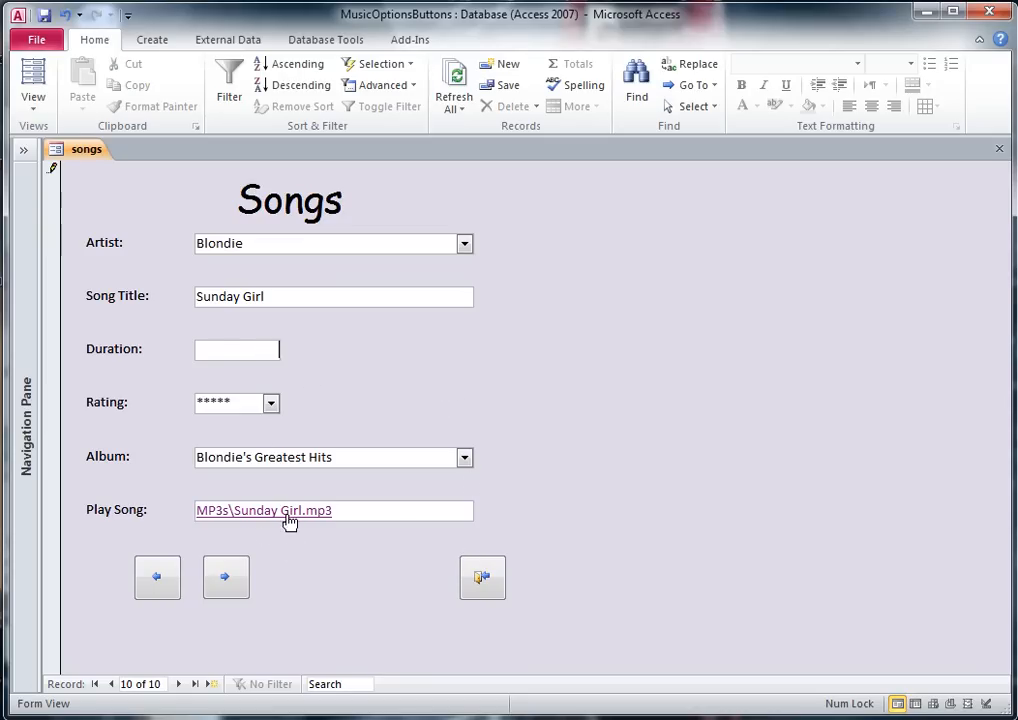
pyautogui.moveTo(290, 516)
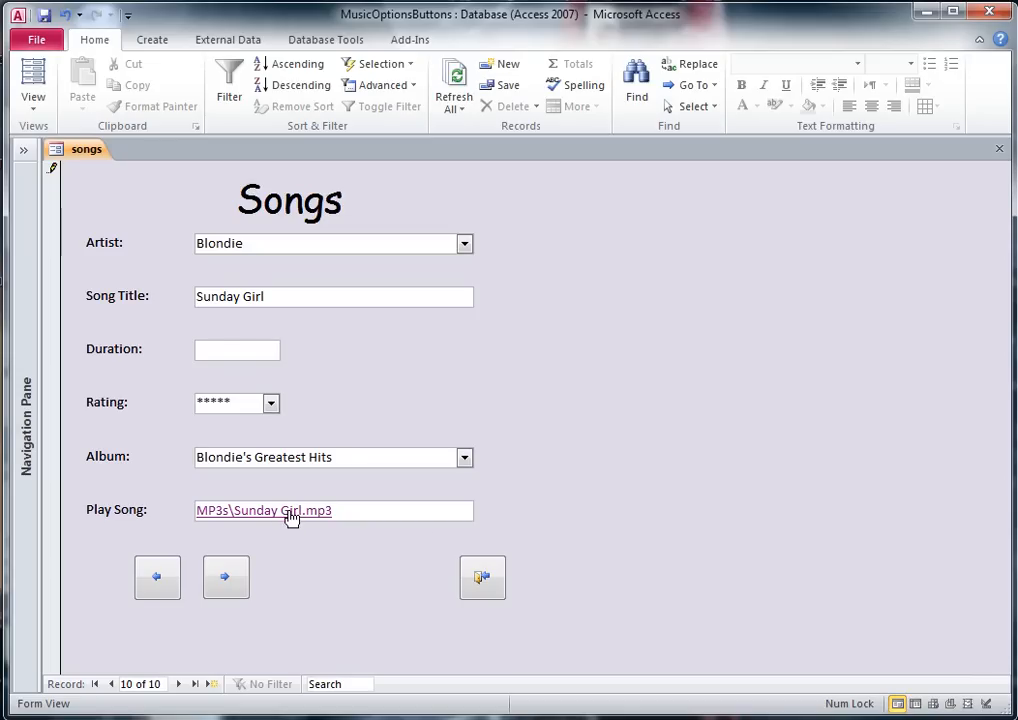
# - Follow the Play Song link and accept both security prompts so Sunday Girl opens
pyautogui.click(290, 510)
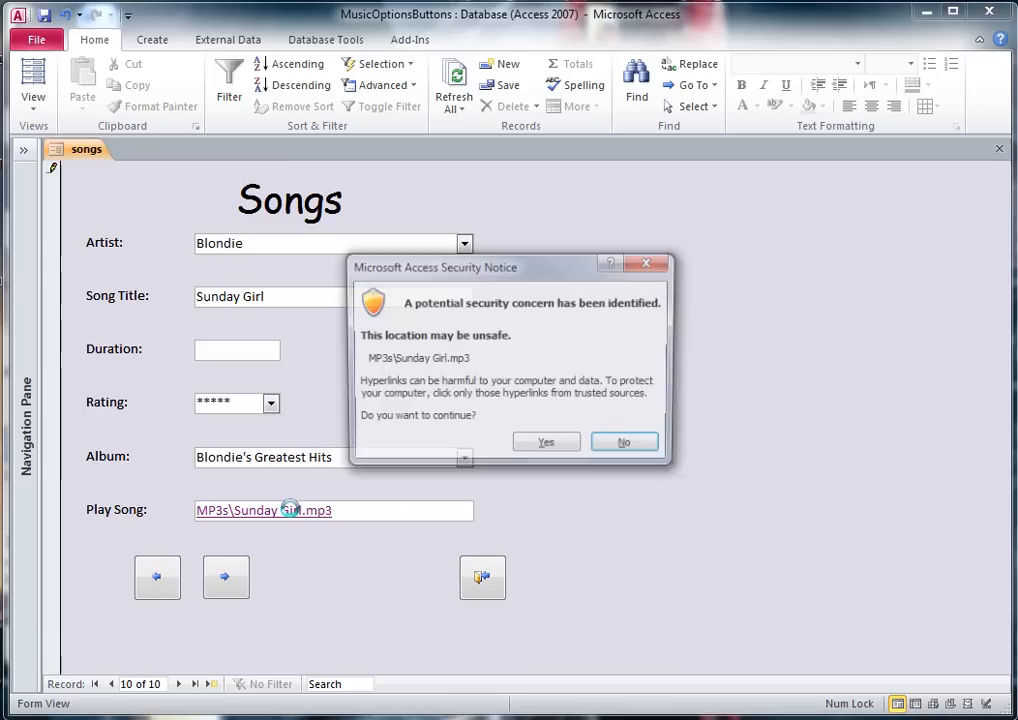
pyautogui.click(546, 442)
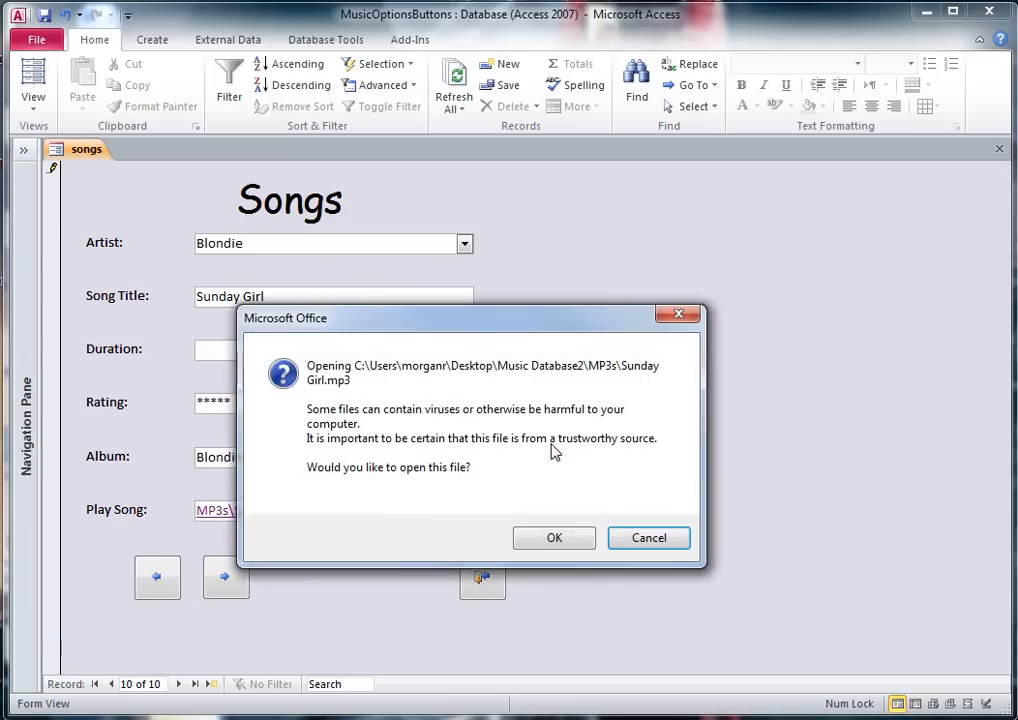
pyautogui.click(554, 536)
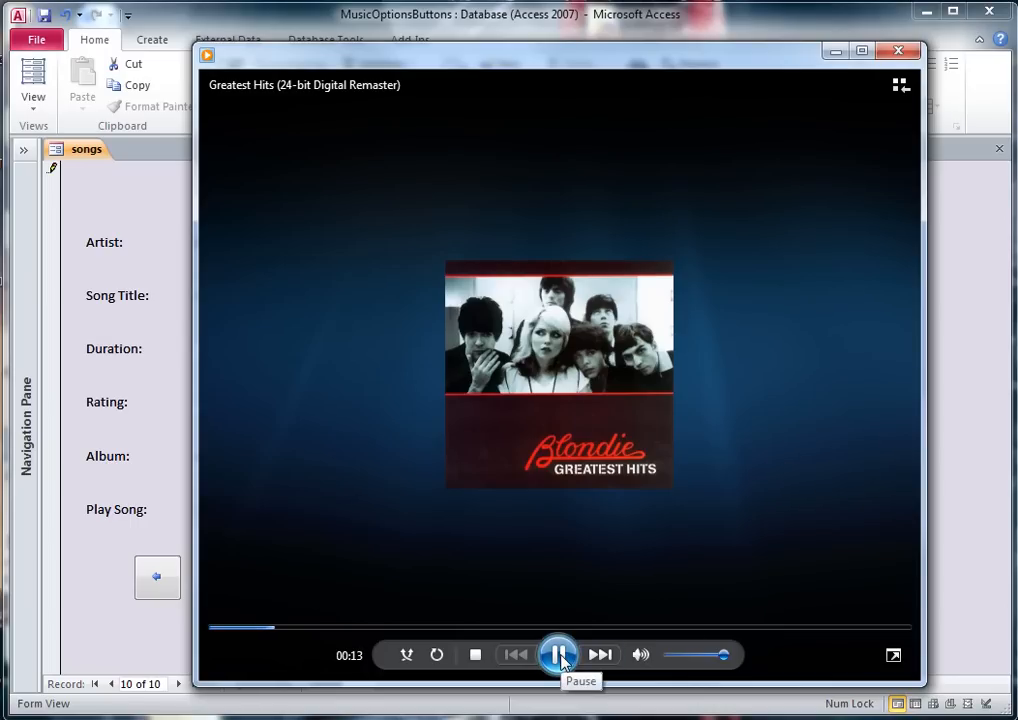
# - Pause Sunday Girl and close Windows Media Player
pyautogui.click(558, 654)
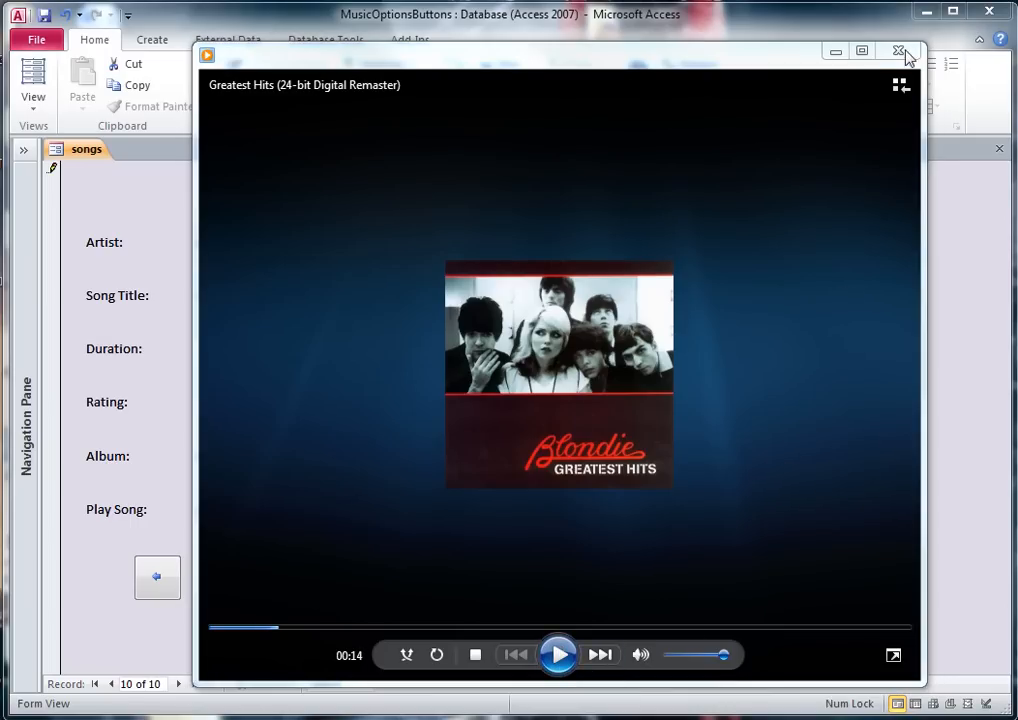
pyautogui.click(898, 52)
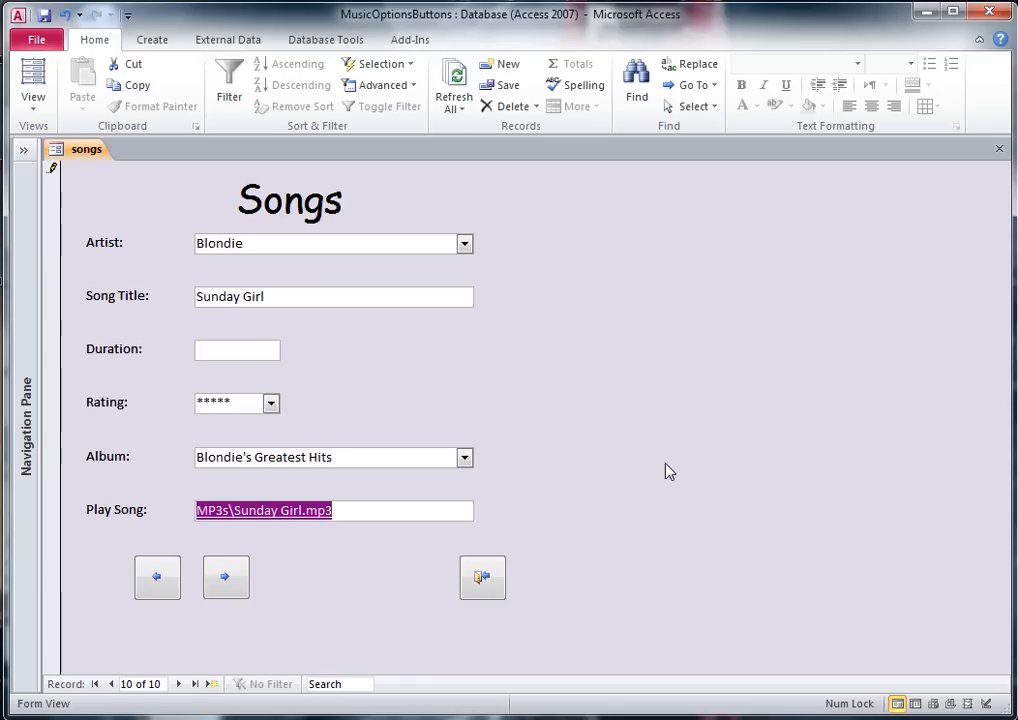
pyautogui.moveTo(660, 480)
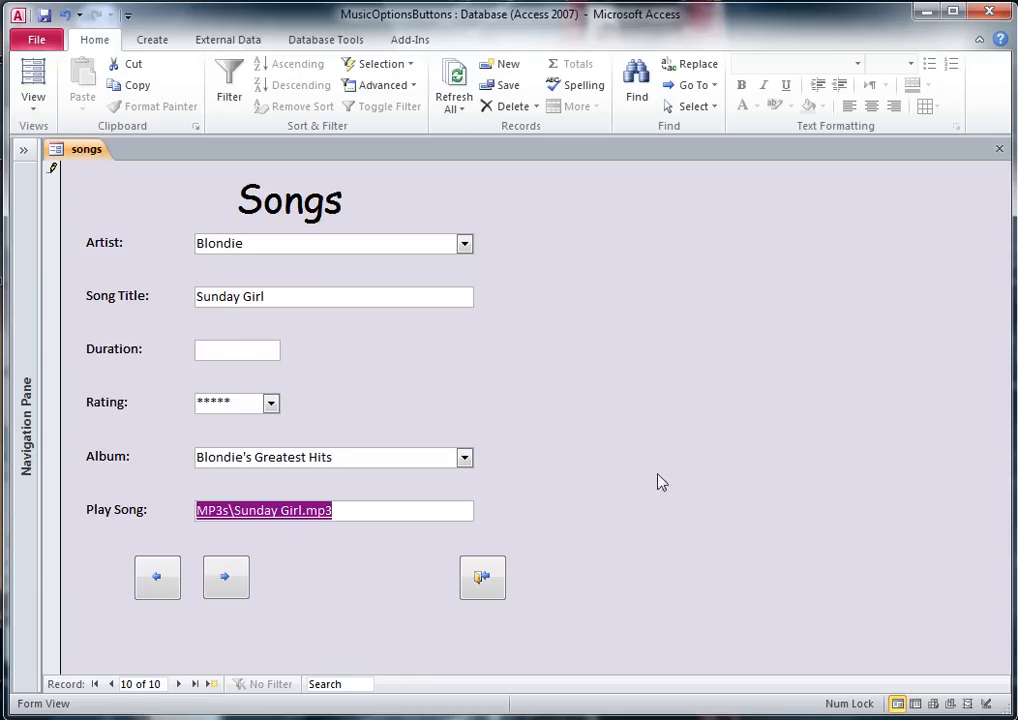